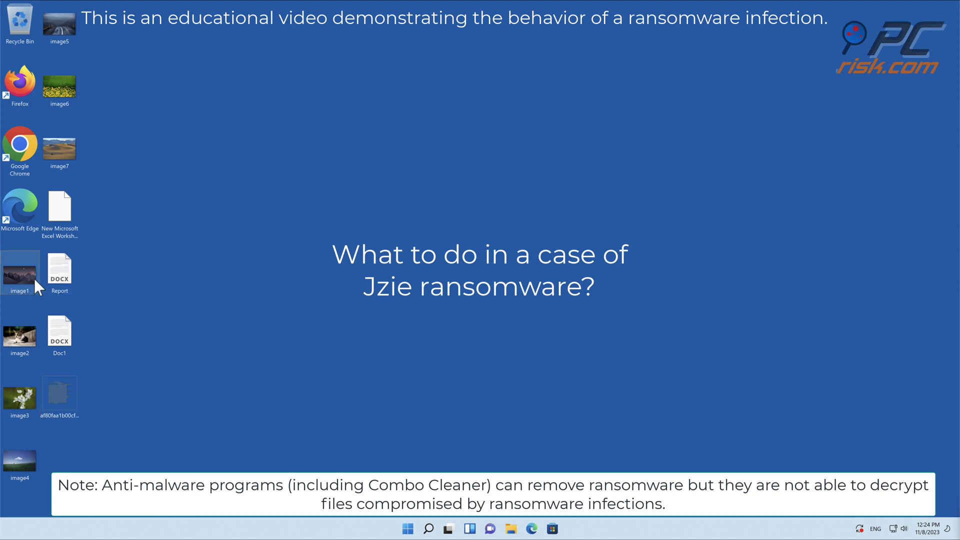
- Run the af80faa… ransomware sample as administrator, approving the User Account Control prompt
double_click(19, 270)
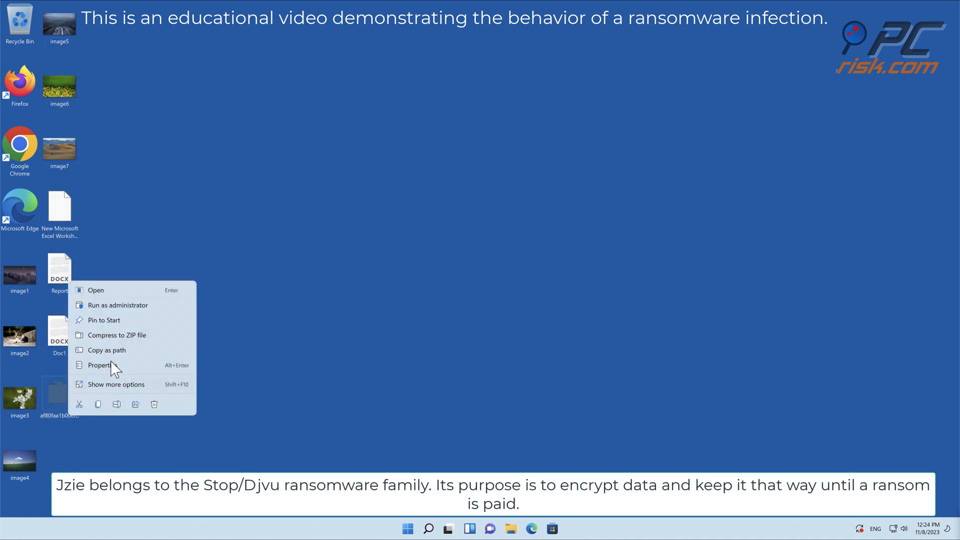
click(96, 289)
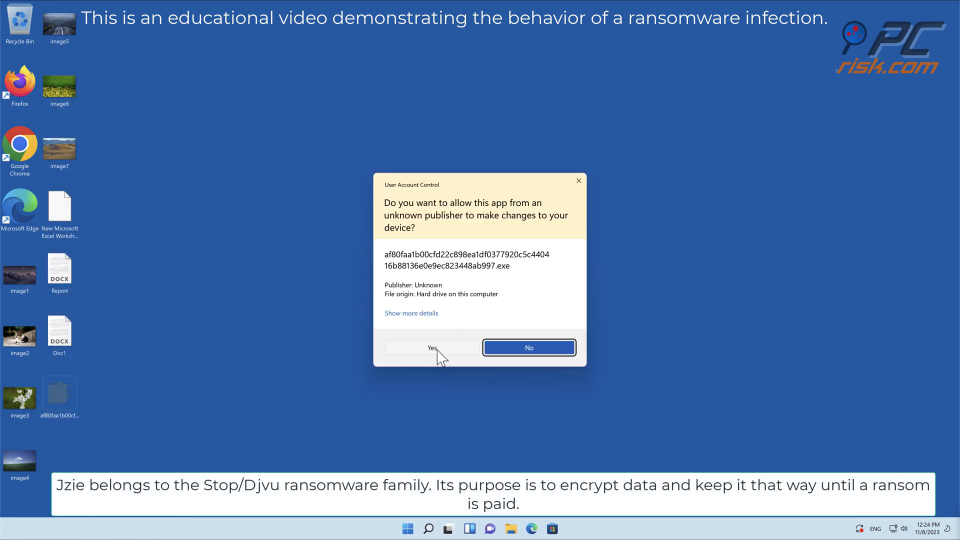
click(431, 348)
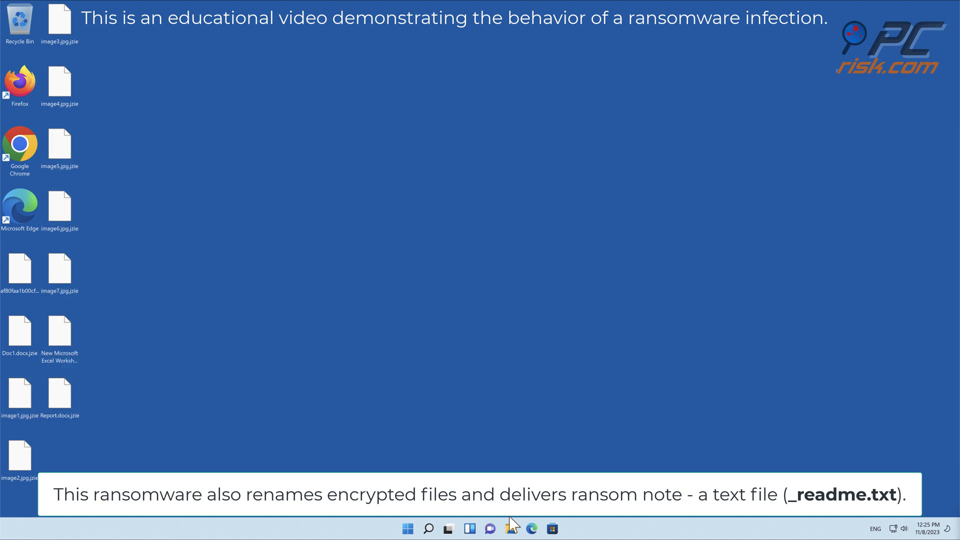
click(509, 528)
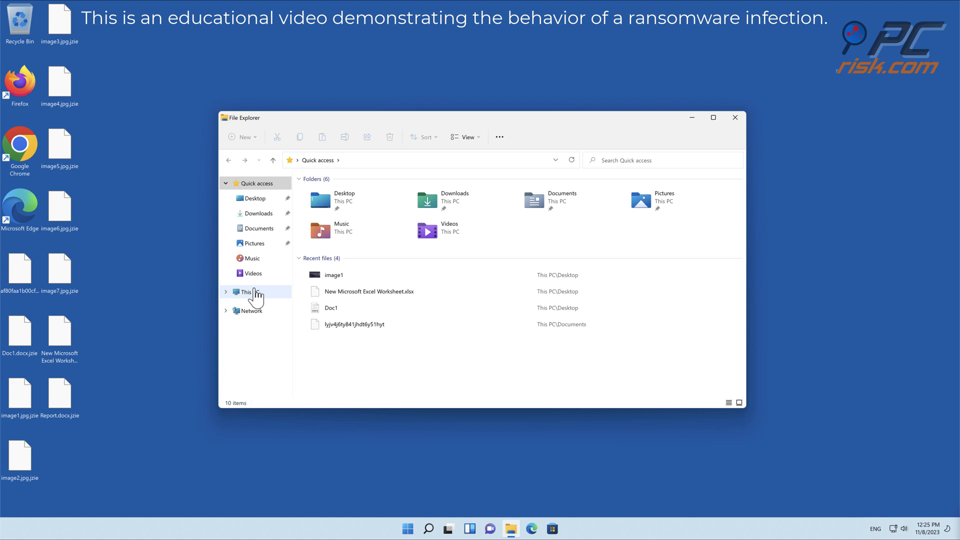
click(248, 292)
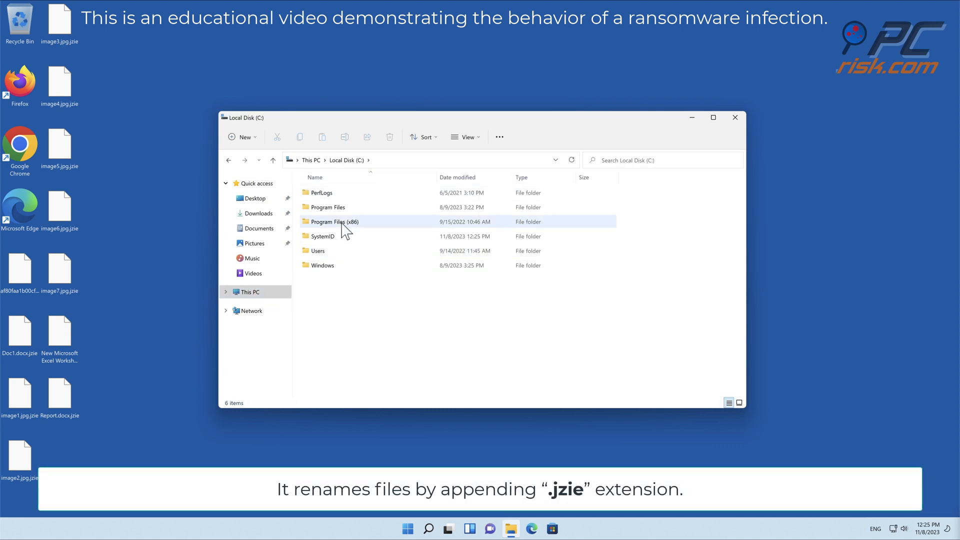
double_click(317, 250)
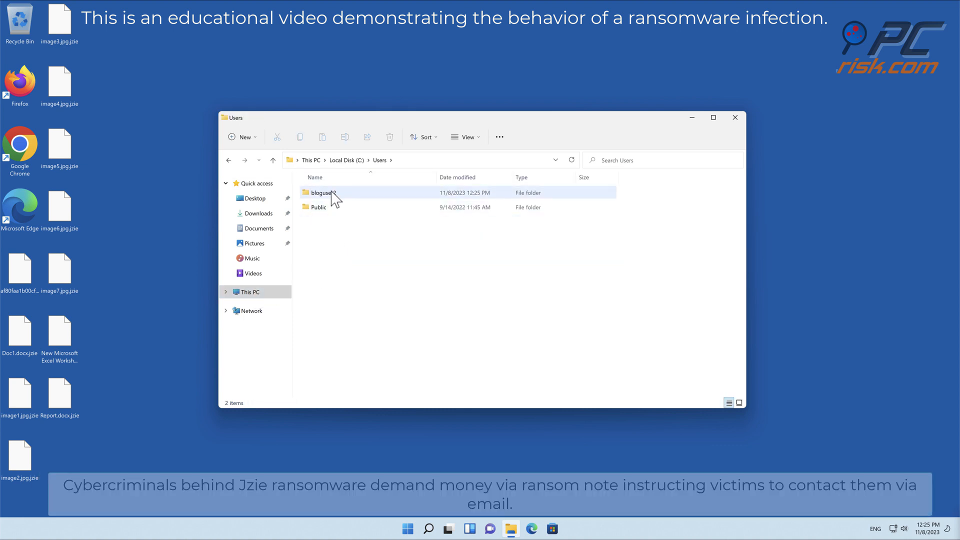
double_click(321, 192)
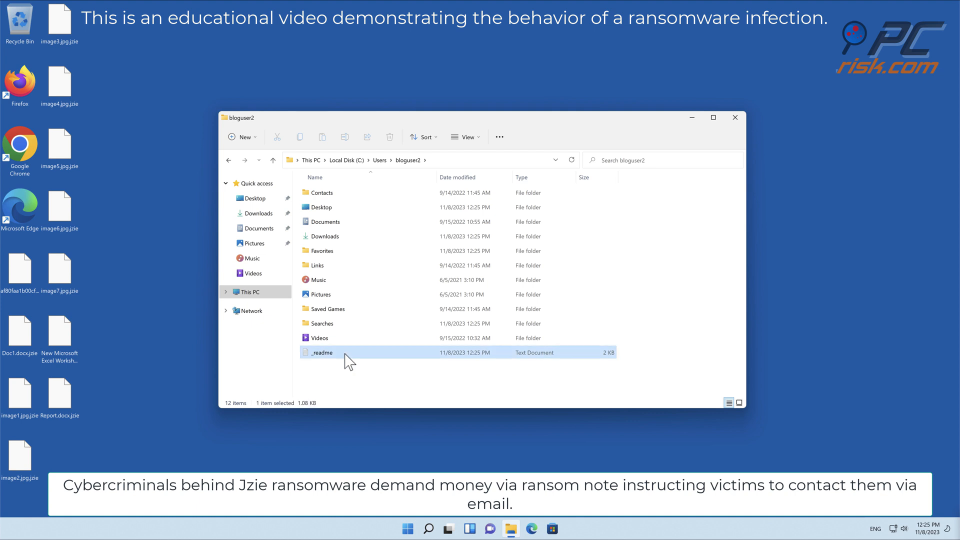
double_click(321, 352)
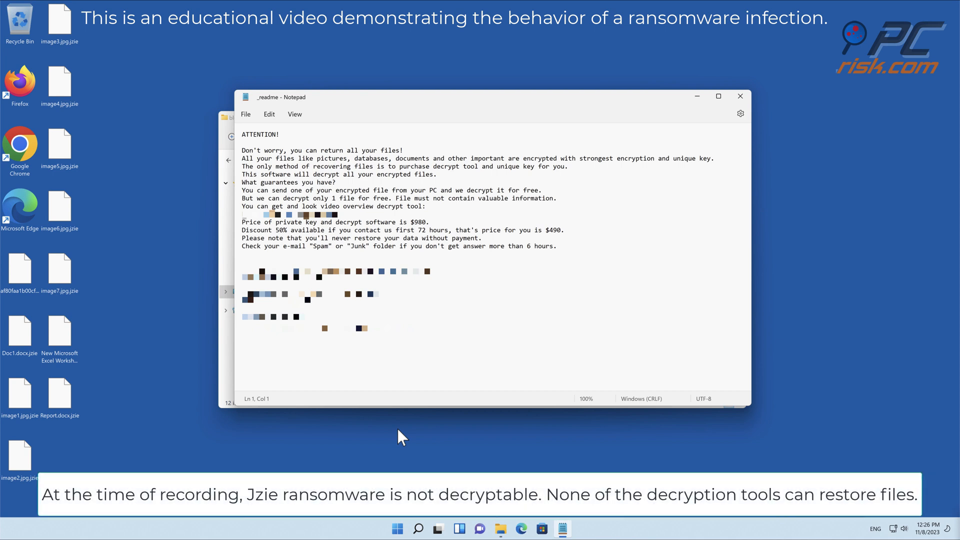
mouse_move(425, 465)
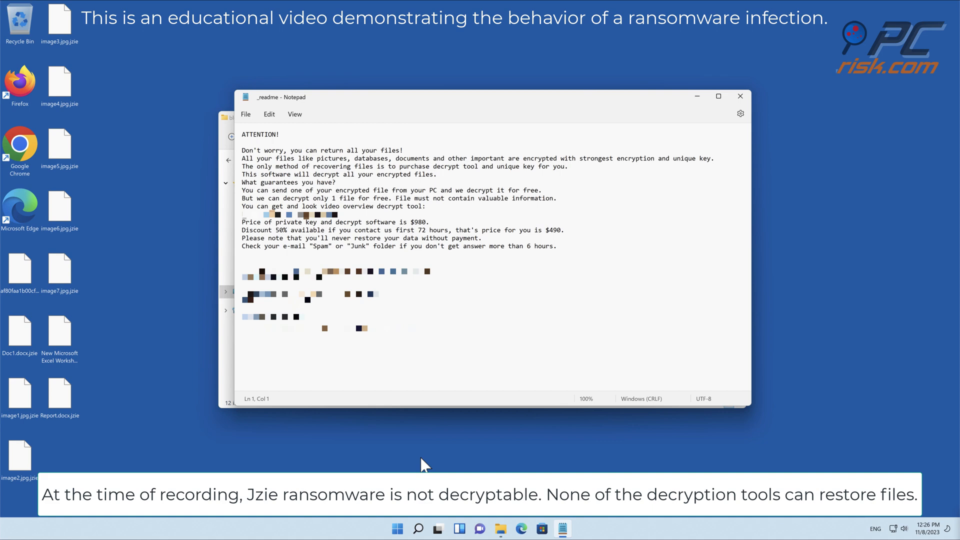
click(739, 96)
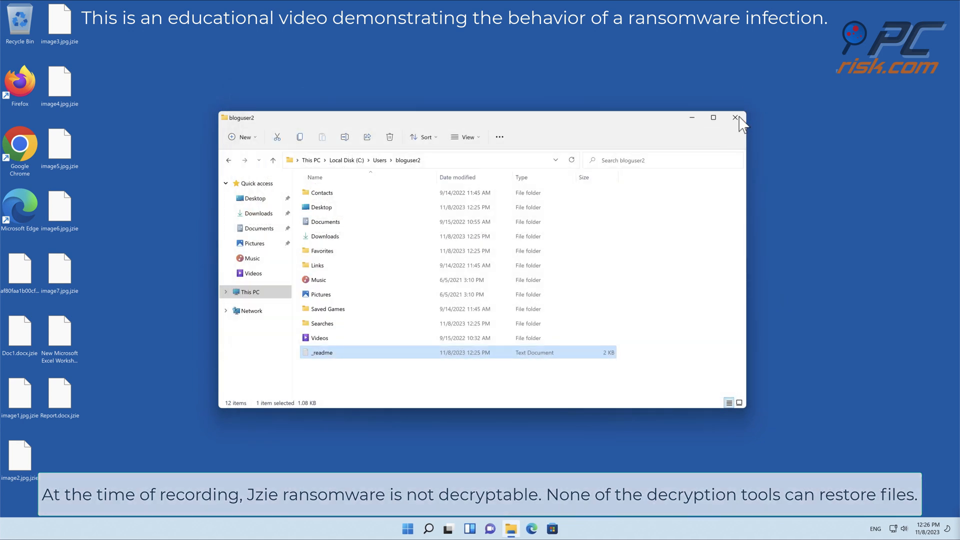
click(738, 117)
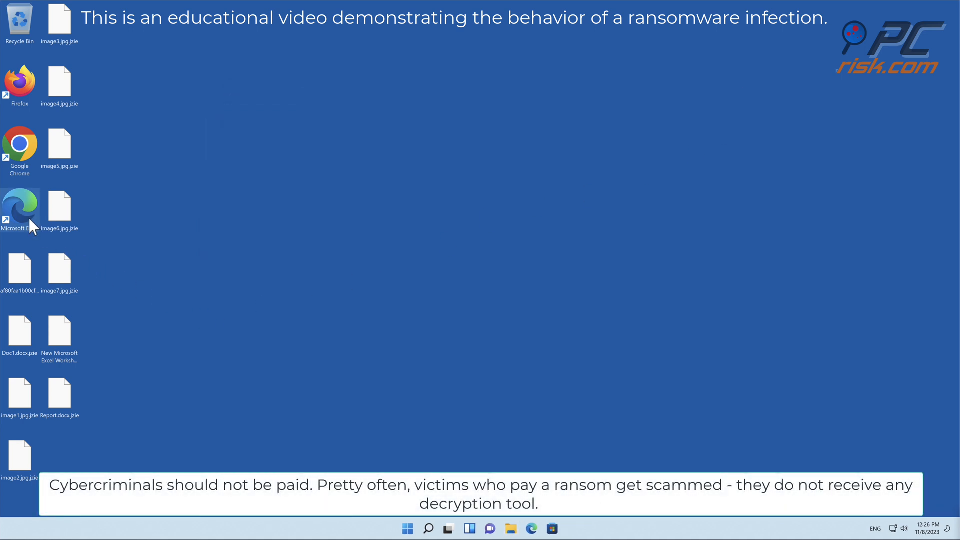
double_click(19, 210)
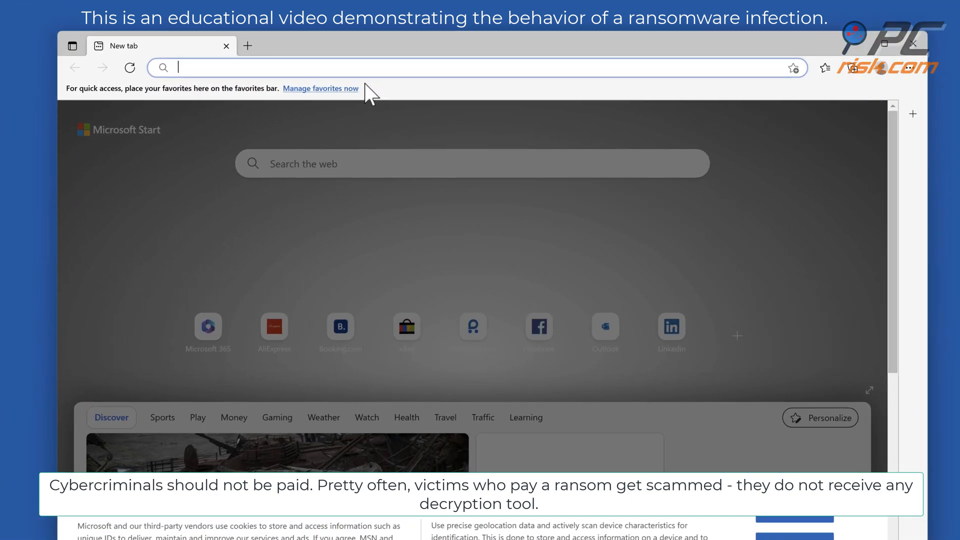
text(www.combocl)
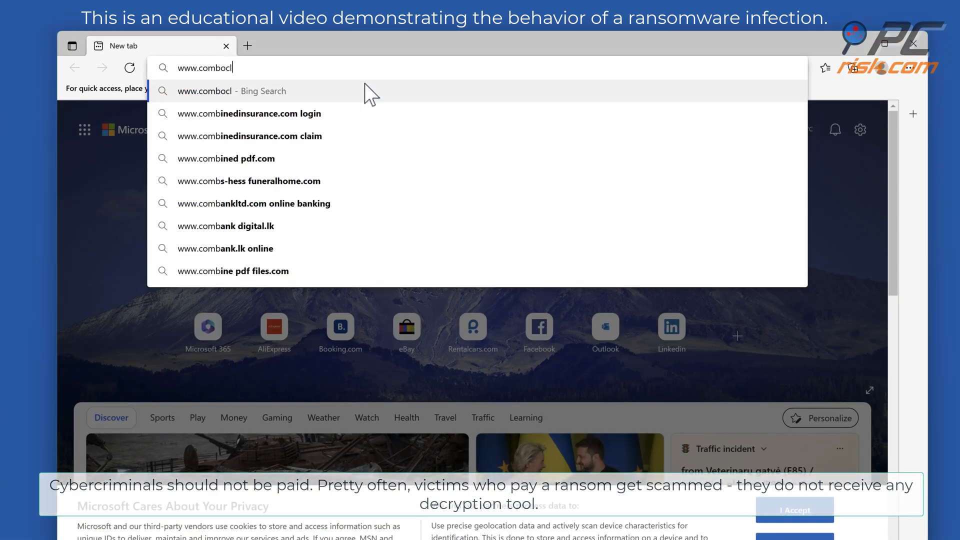
key(Return)
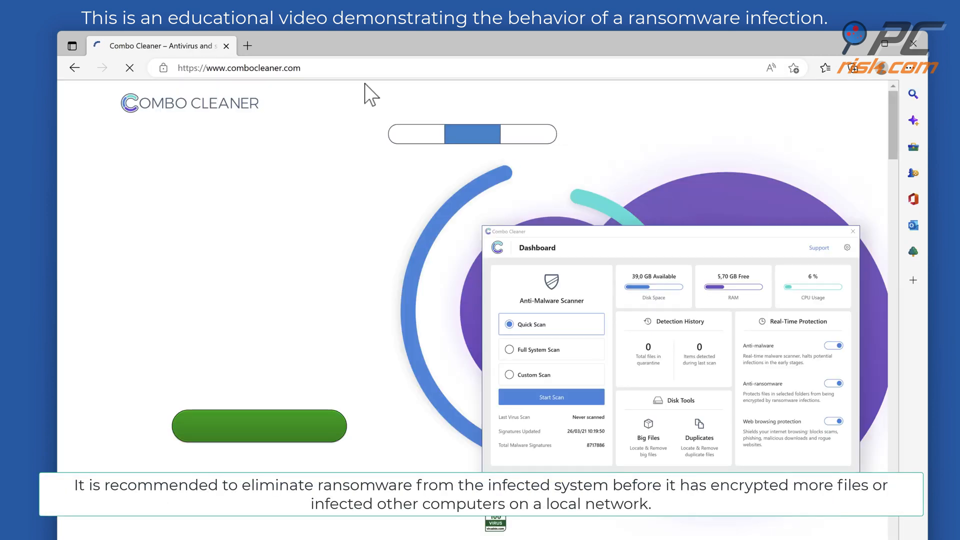
mouse_move(372, 163)
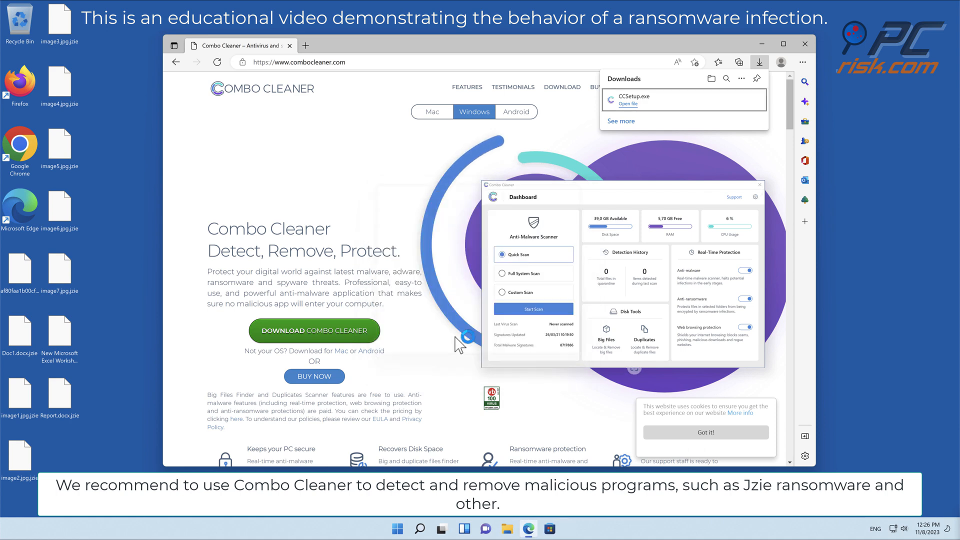
click(628, 104)
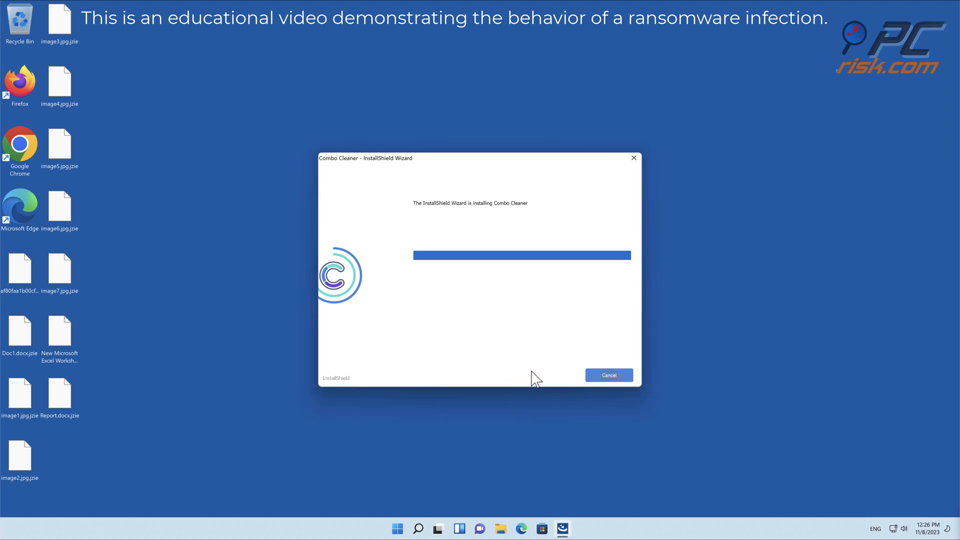
- Complete the InstallShield wizard and finish with the initial computer scan enabled
click(607, 374)
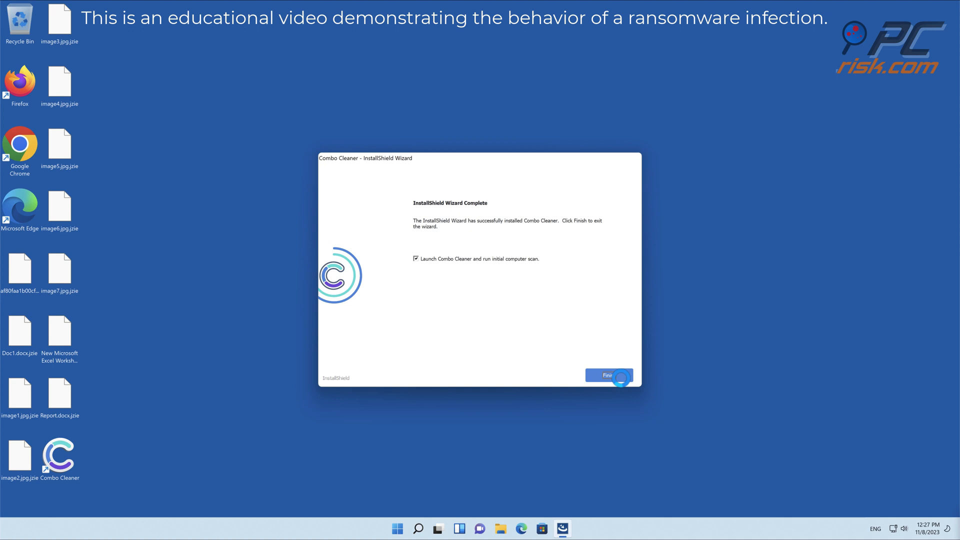
click(608, 374)
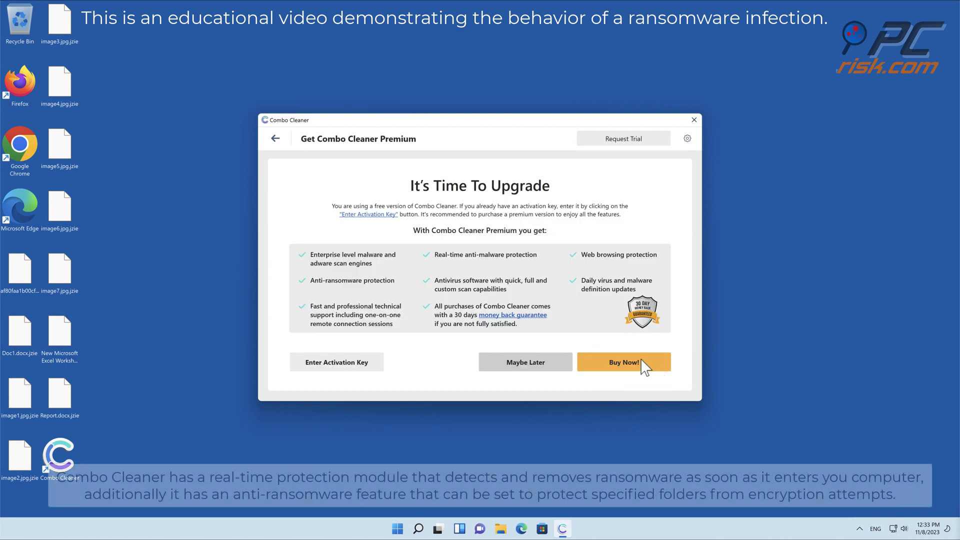
- Activate Combo Cleaner premium with an activation key and quarantine both detected threats
click(336, 362)
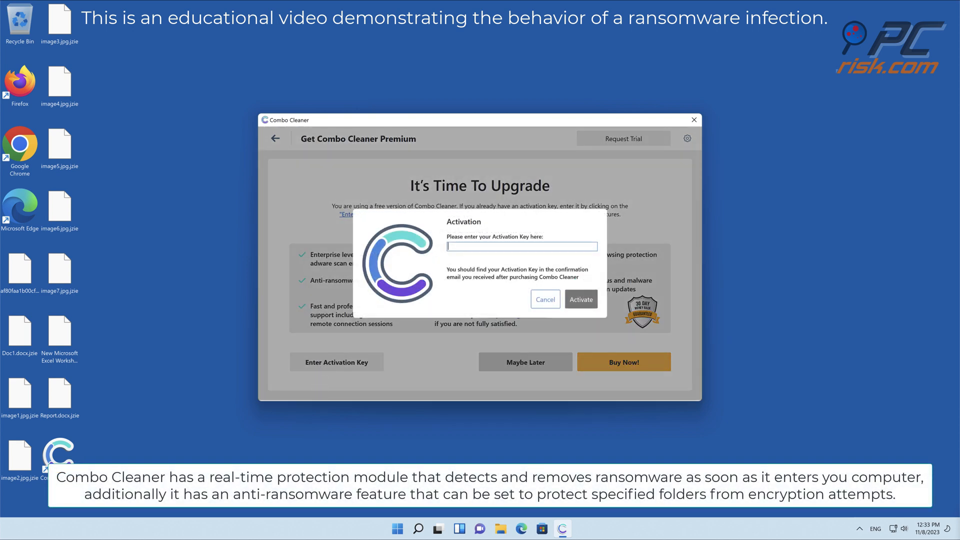
click(580, 300)
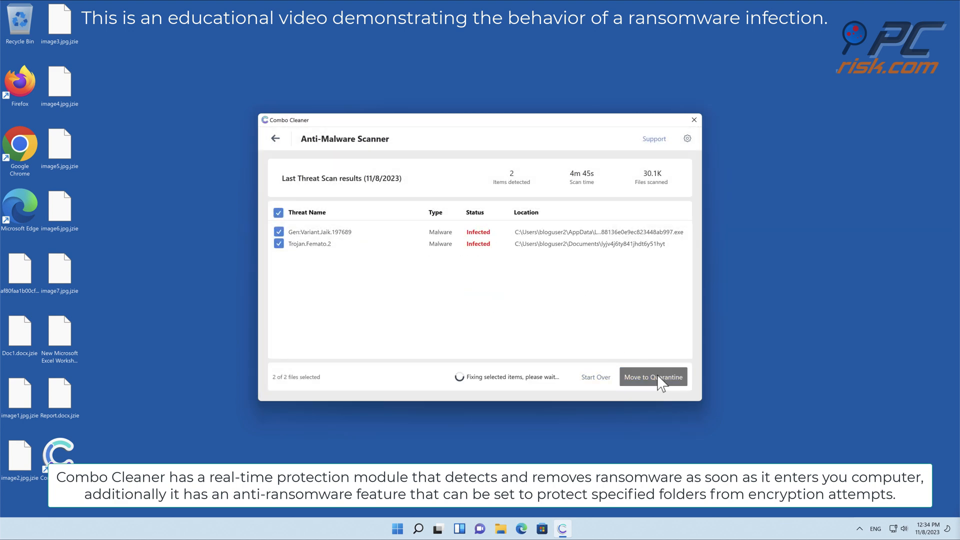
click(652, 377)
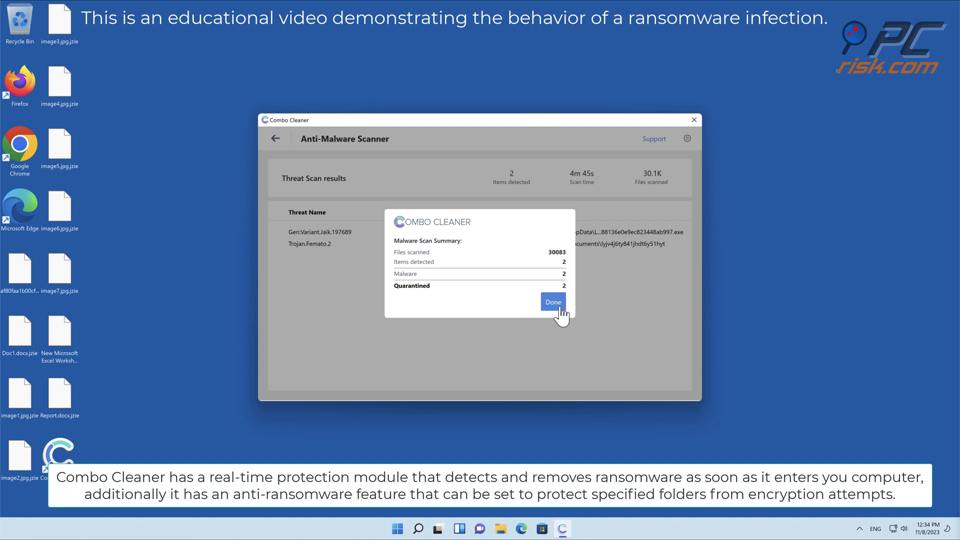
- Protect the Desktop folder under Anti-Ransomware settings, then return to the Dashboard
click(552, 302)
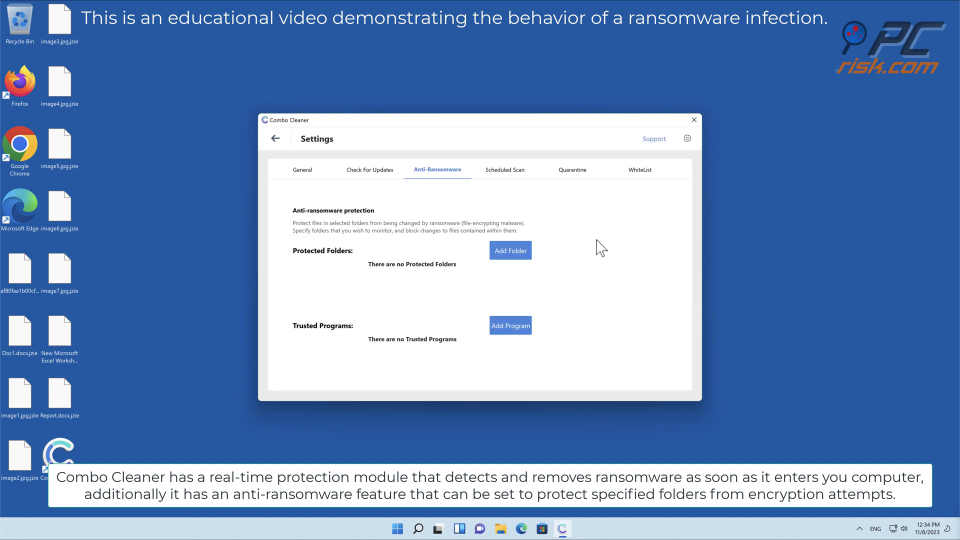
click(510, 251)
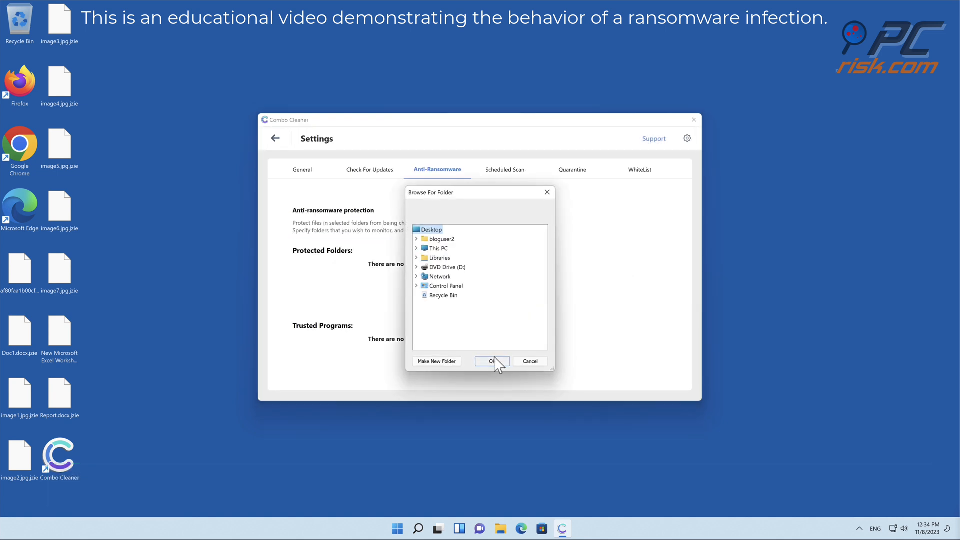
click(492, 361)
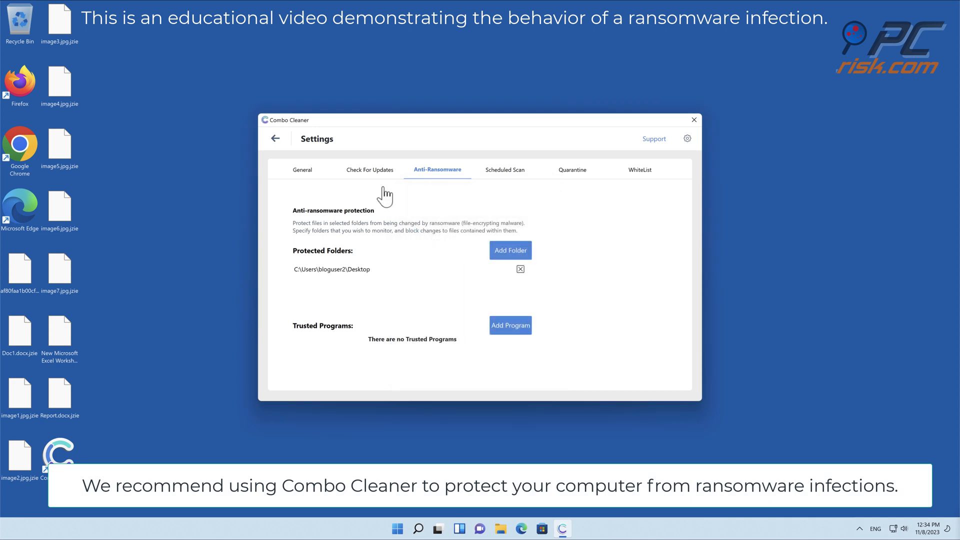
click(275, 139)
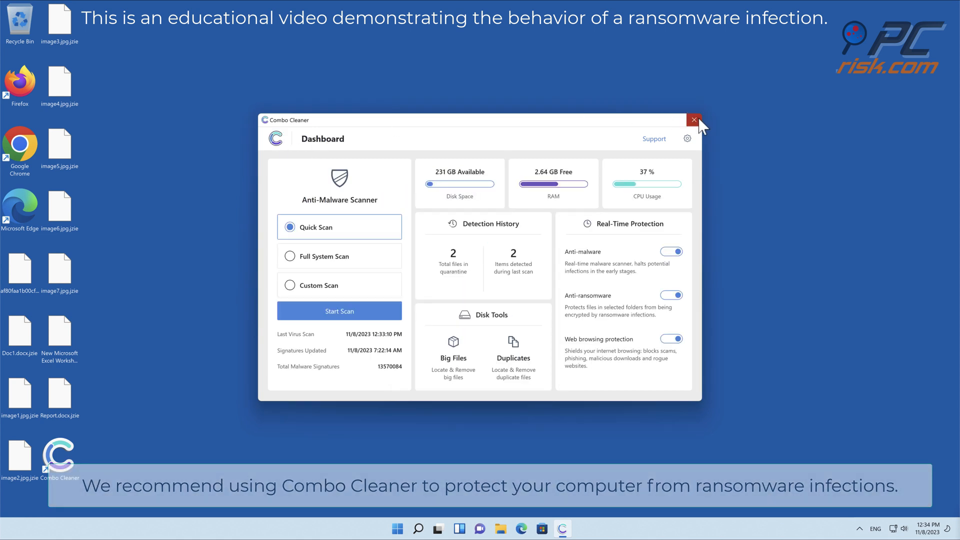